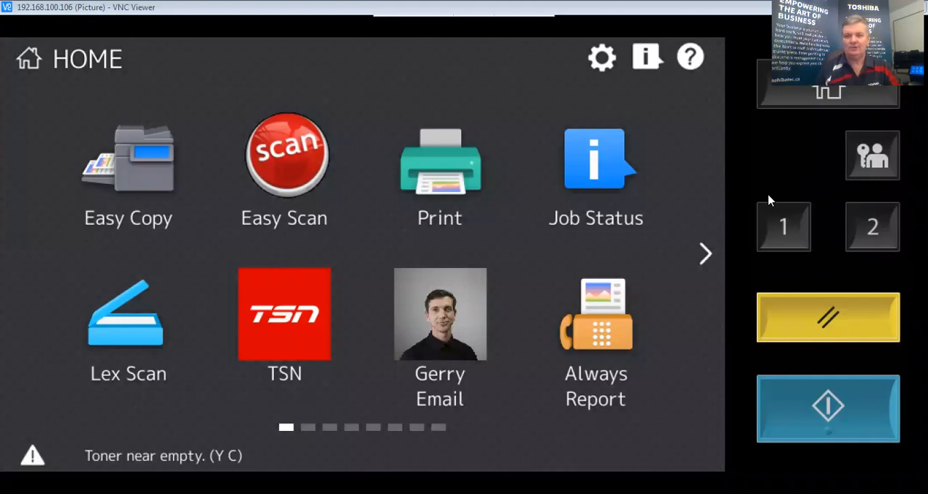
mouse_move(396, 210)
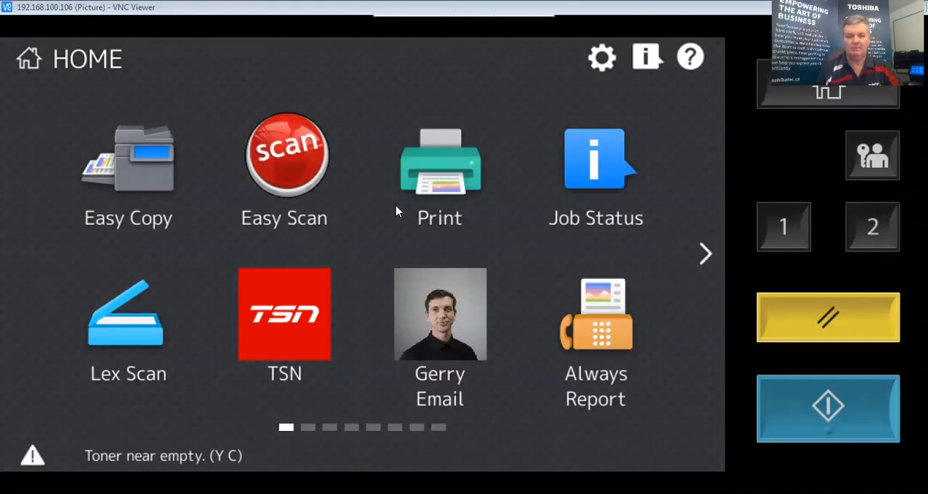
mouse_move(470, 245)
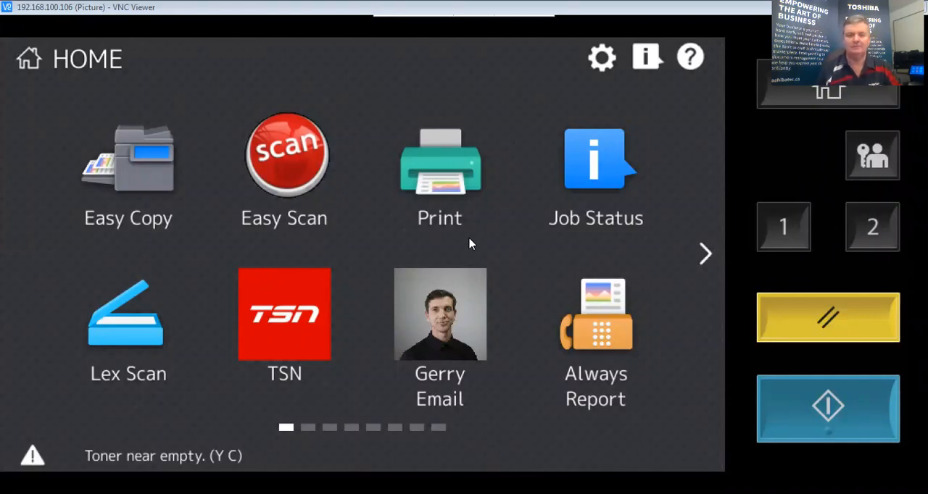
mouse_move(223, 341)
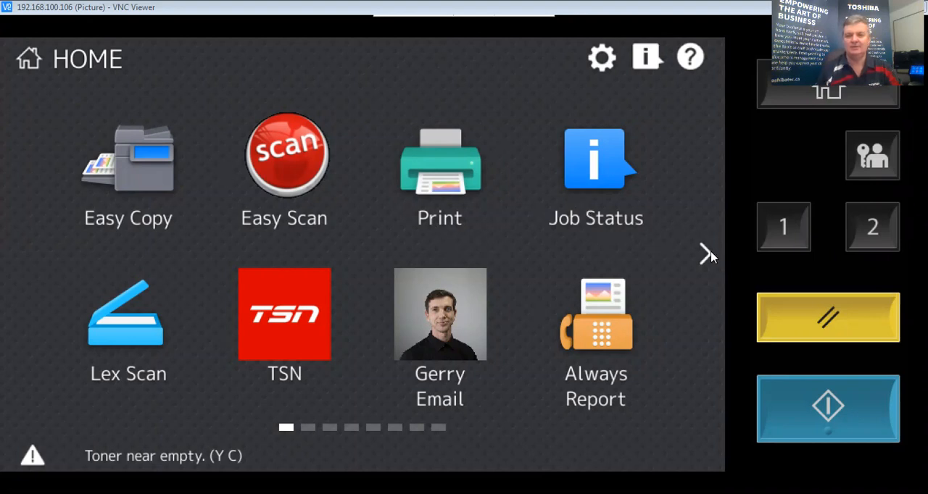
Step: Page the HOME screen to the next app page showing the cloud connectors, StackSend and Top Access
left_click(702, 254)
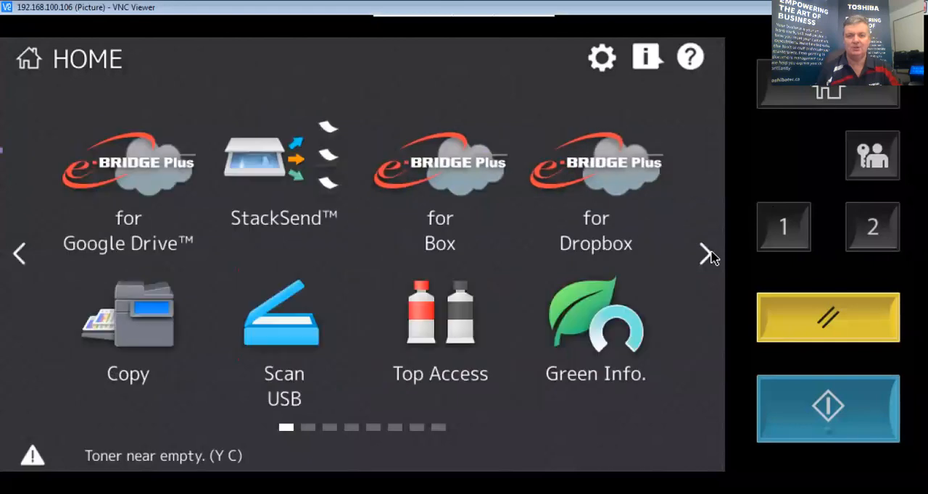
Step: Launch e-BRIDGE Plus for SharePoint Online and sign in with a PIN code
left_click(705, 253)
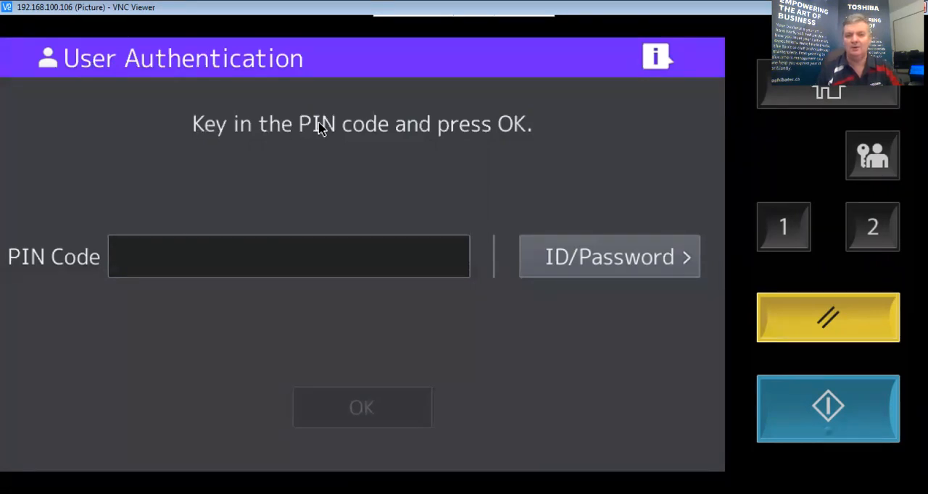
mouse_move(264, 260)
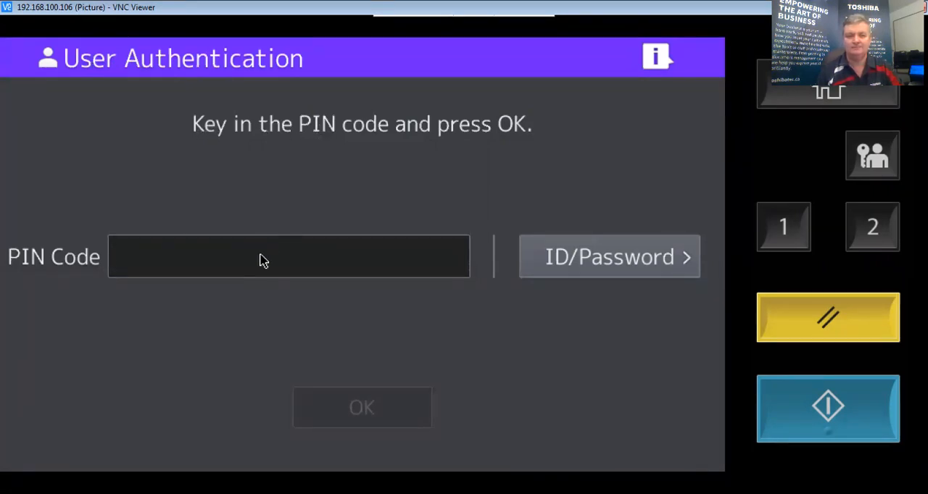
left_click(288, 257)
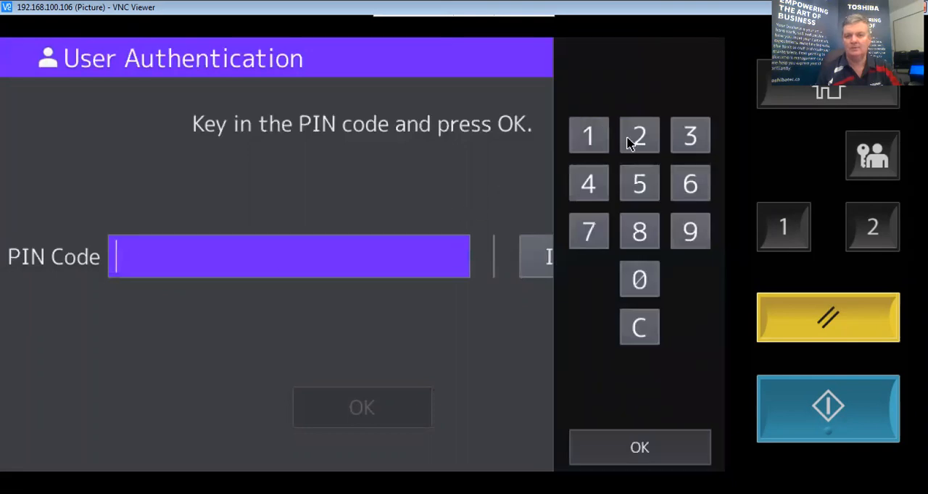
left_click(638, 183)
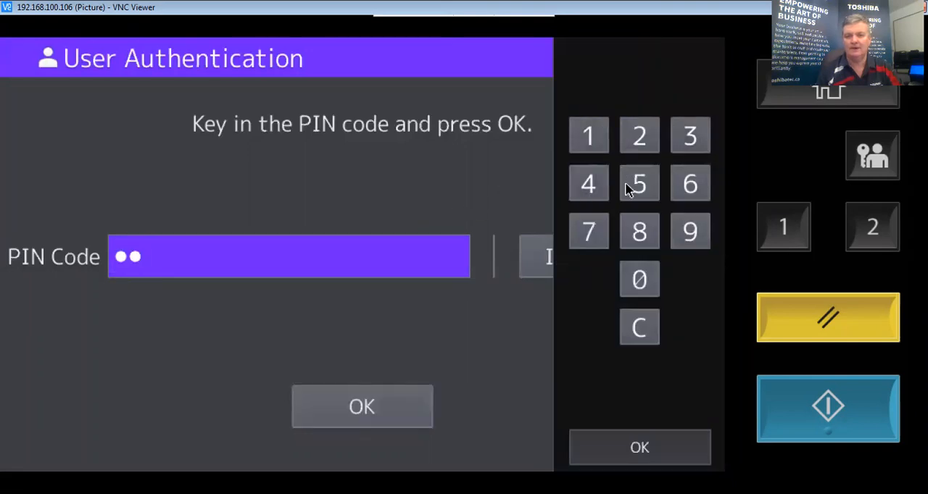
left_click(361, 405)
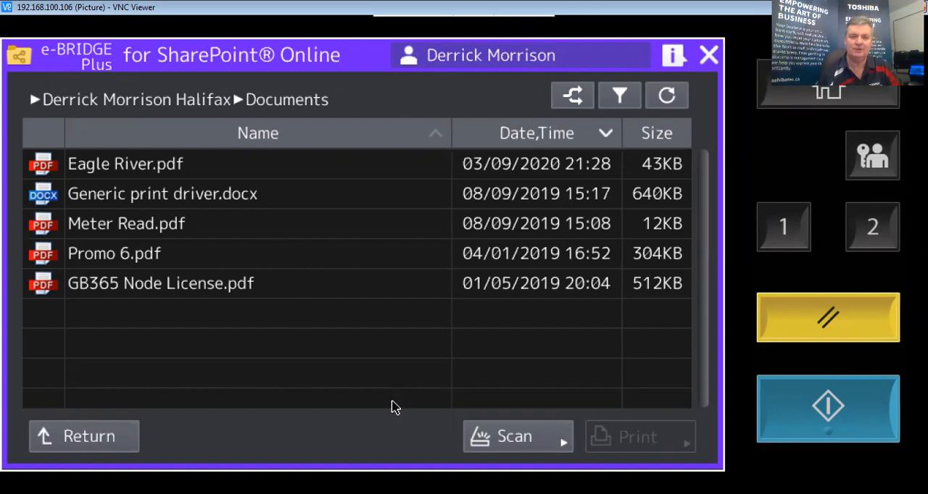
mouse_move(393, 403)
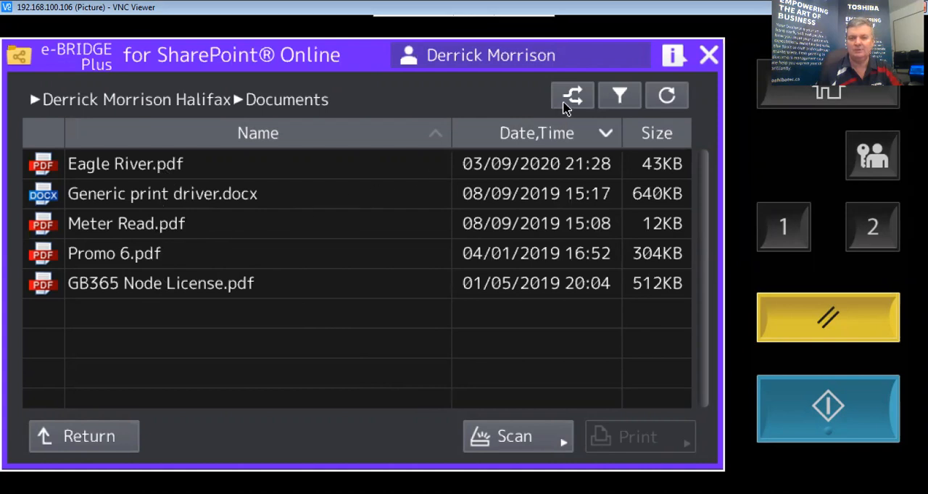
left_click(572, 95)
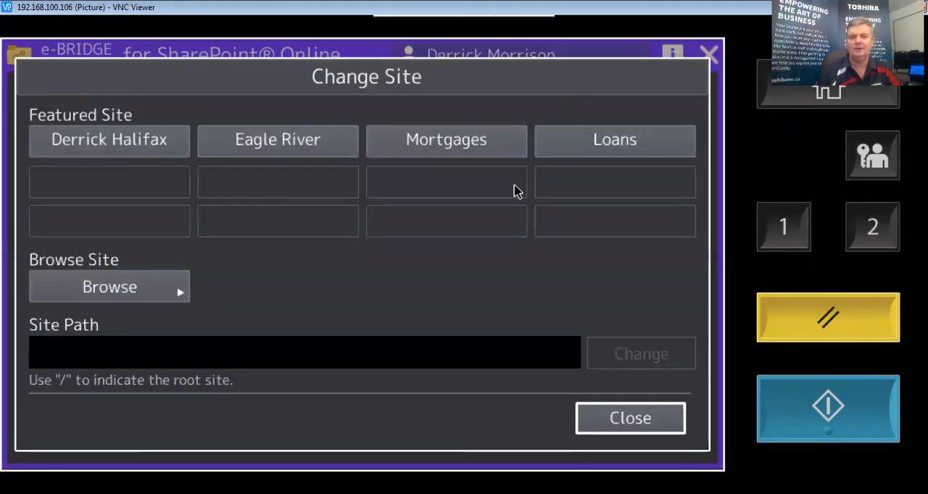
mouse_move(594, 169)
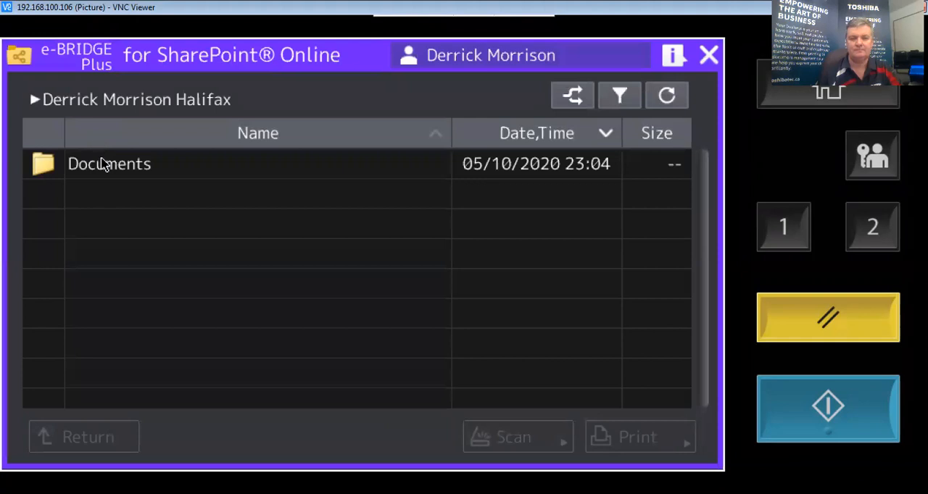
double_click(109, 163)
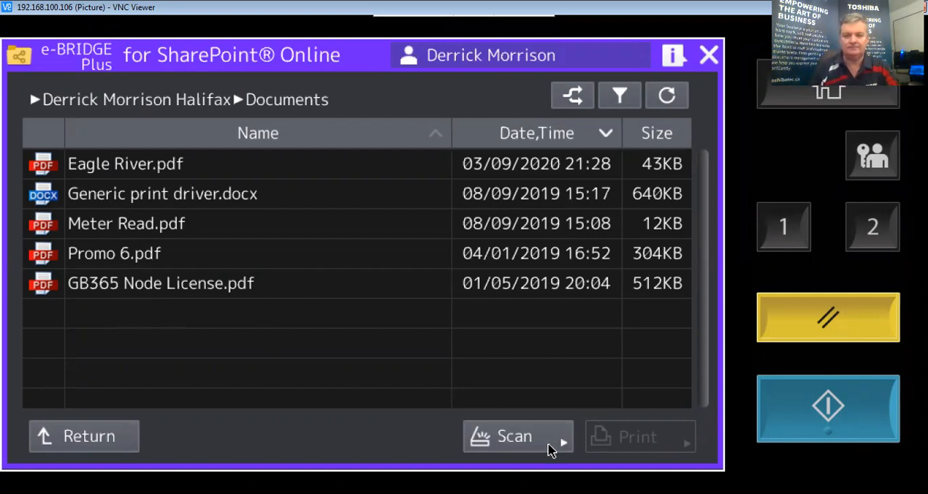
Step: Open Scan Settings for the Documents library and choose DOCX as the file format
left_click(516, 436)
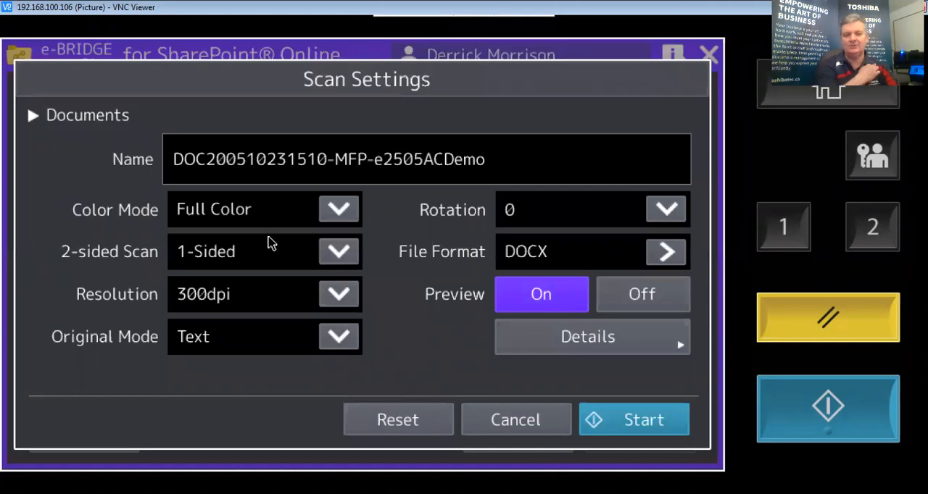
mouse_move(241, 310)
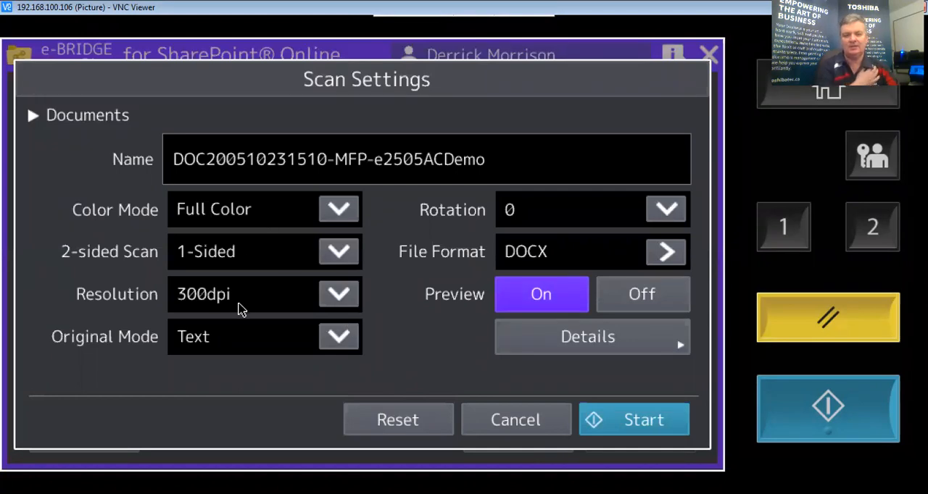
left_click(664, 251)
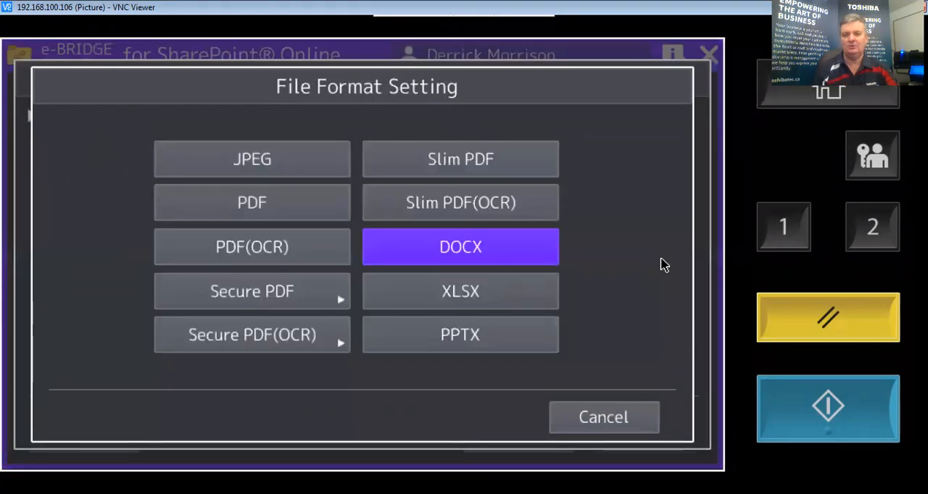
mouse_move(461, 257)
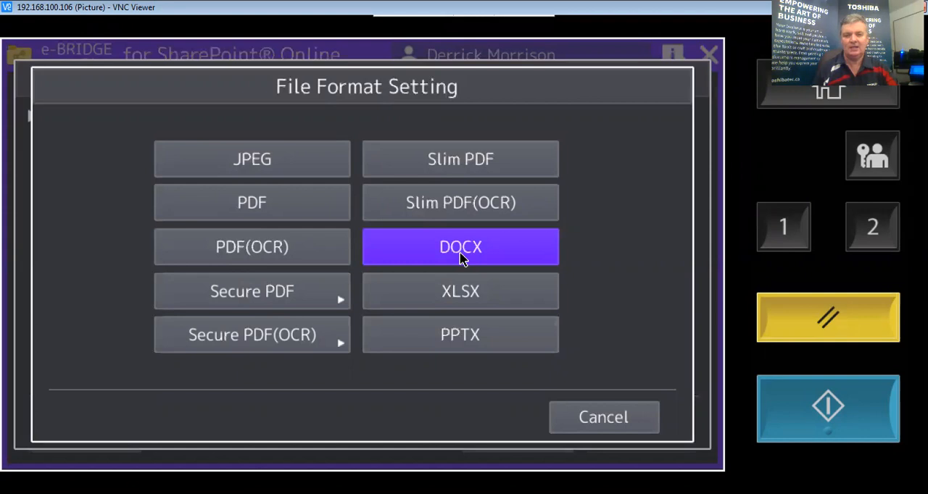
mouse_move(460, 259)
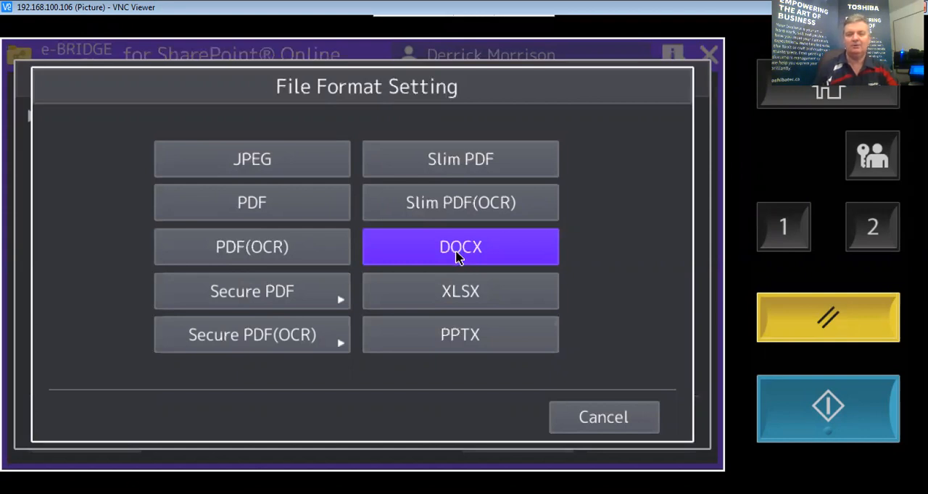
left_click(459, 246)
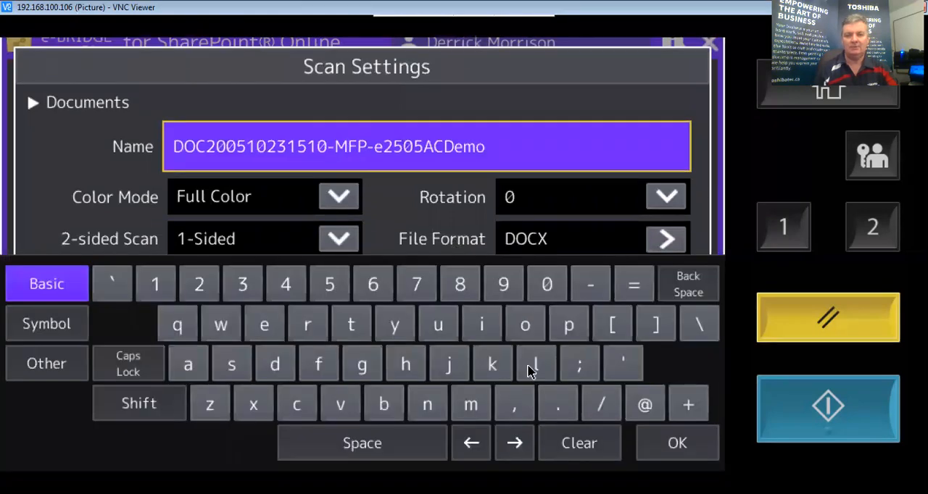
Step: Replace the default scan file name with 'Tennis Canada' and confirm it
left_click(578, 443)
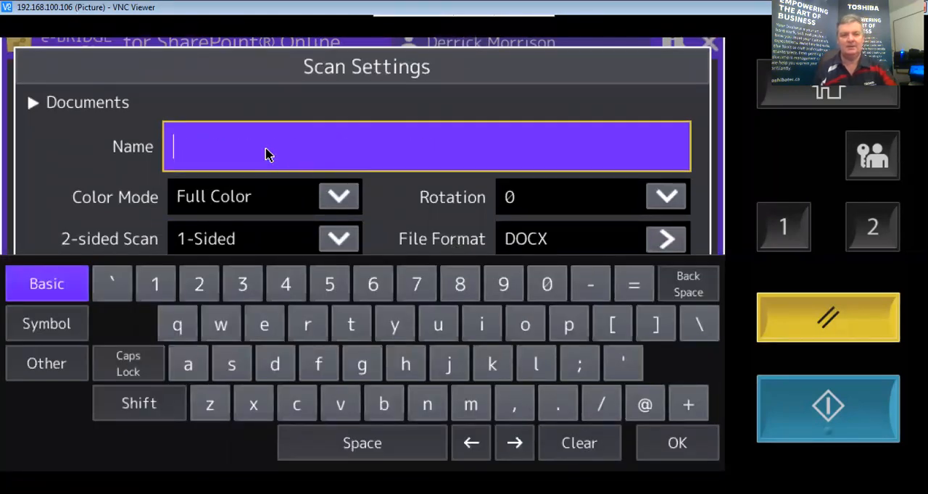
type("Tennis Can")
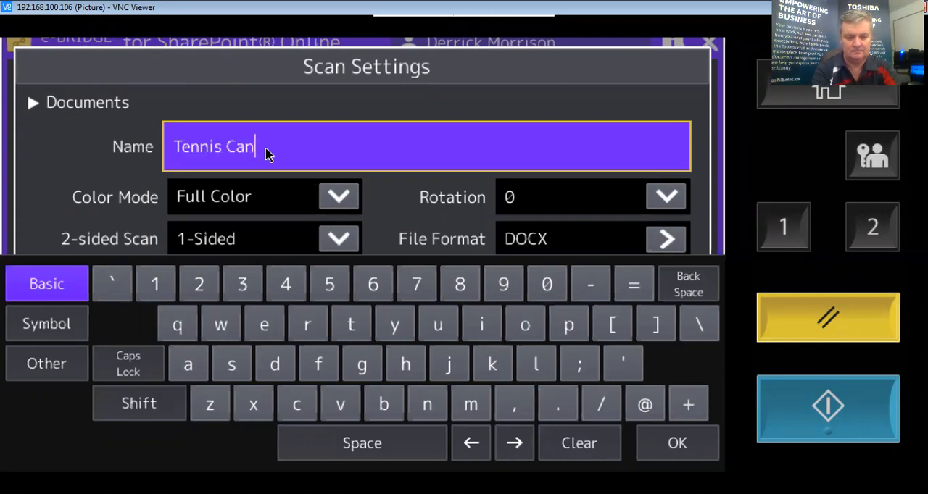
type("ada")
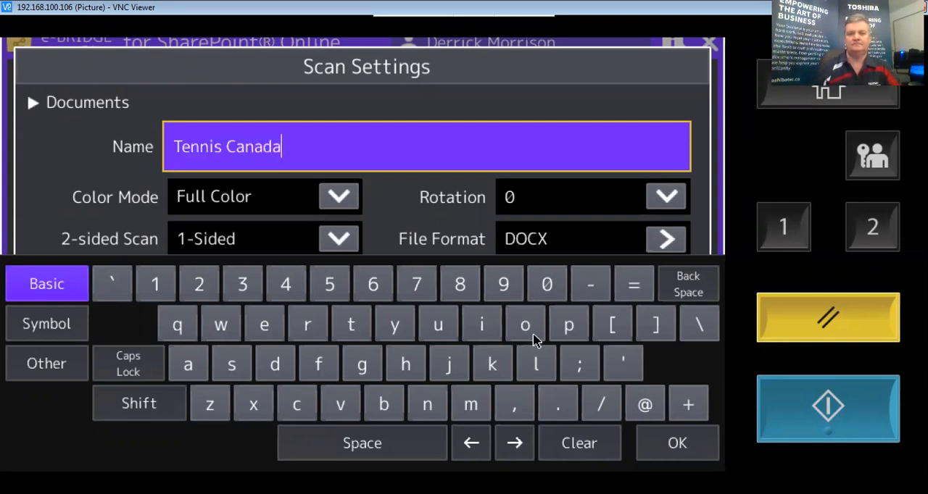
left_click(676, 443)
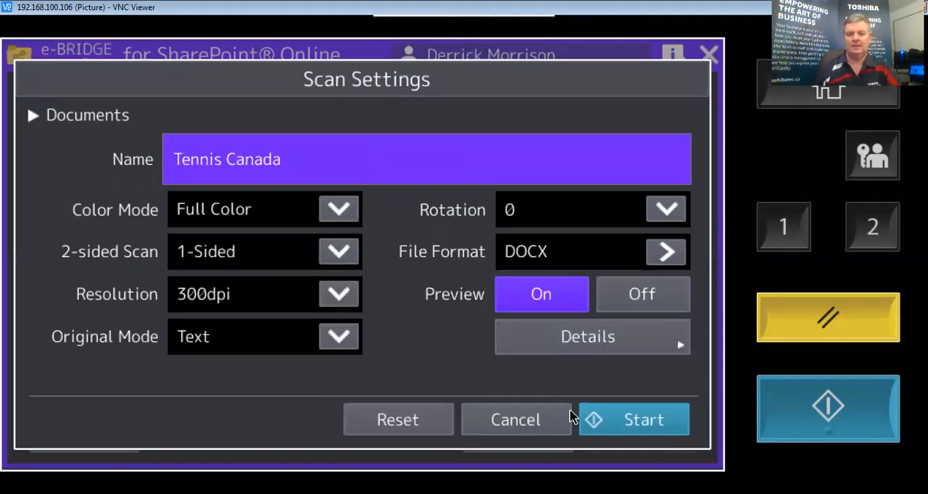
Step: Scan the one-page document and finish the job after the preview
left_click(633, 420)
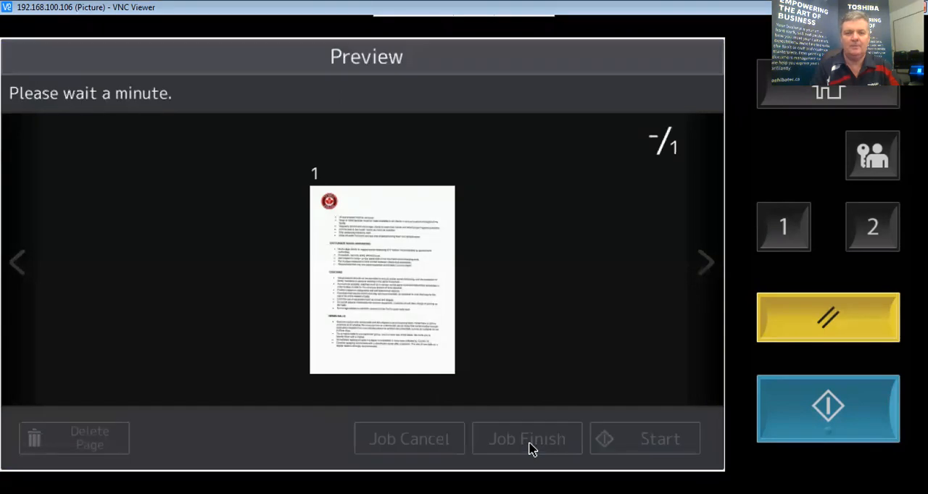
left_click(526, 439)
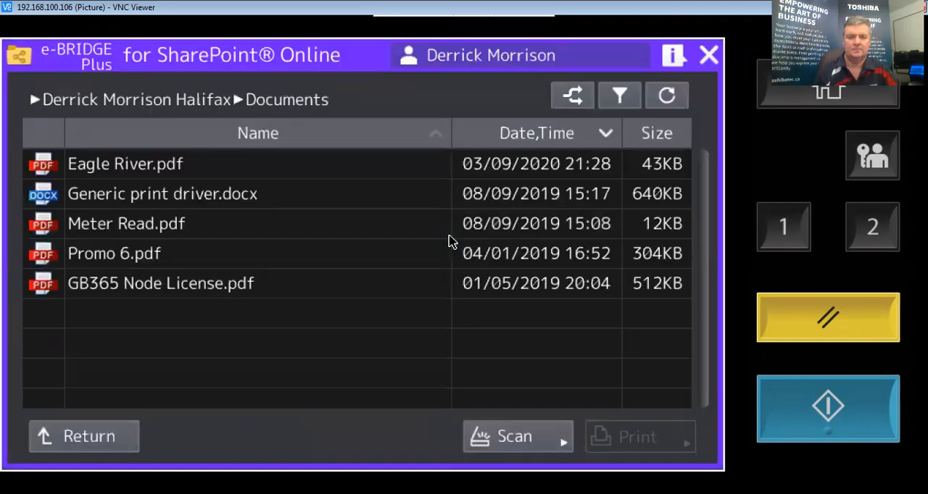
Step: Refresh the Documents list and select Tennis Canada.docx to show its thumbnail
left_click(665, 95)
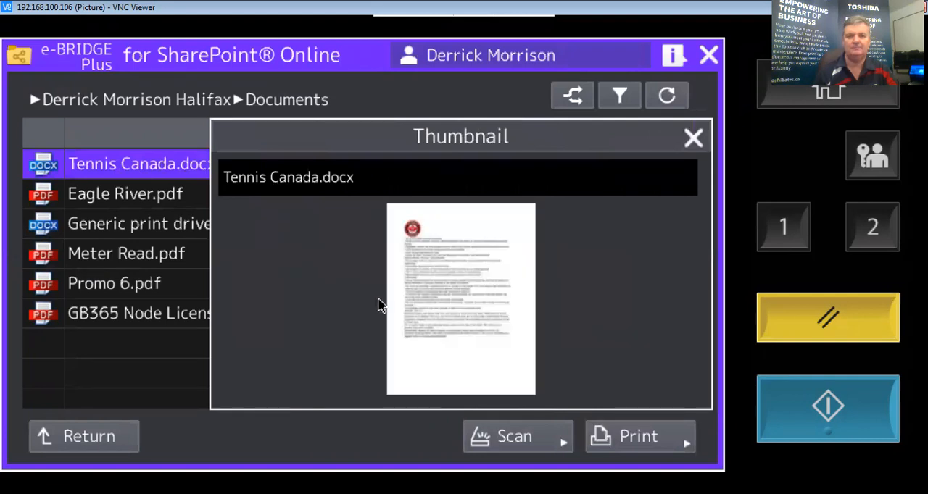
left_click(692, 138)
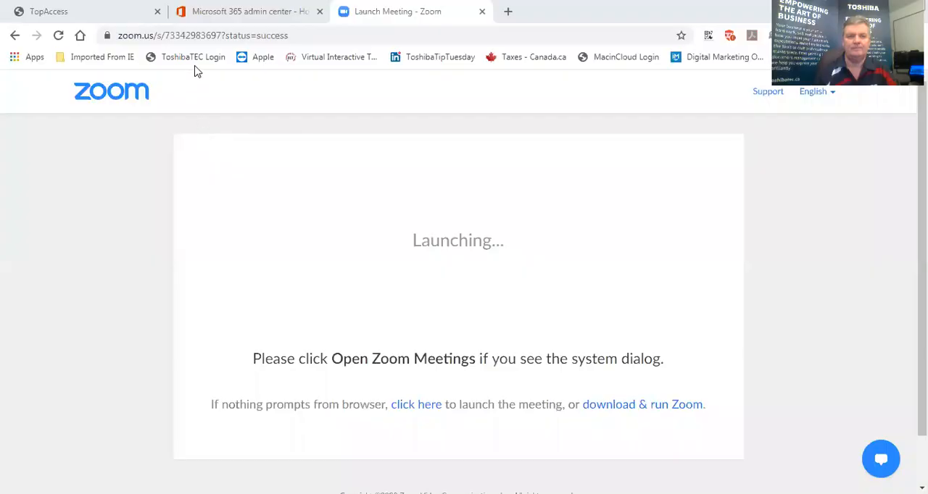
left_click(250, 11)
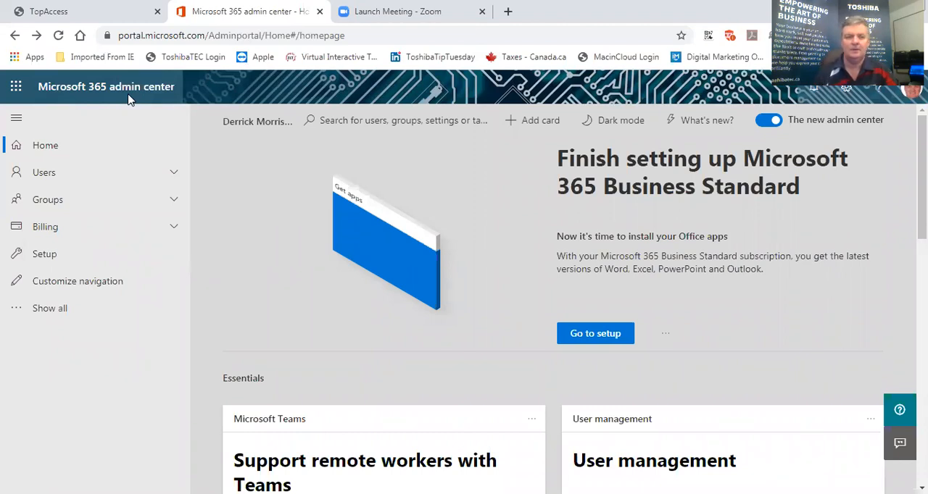
mouse_move(16, 86)
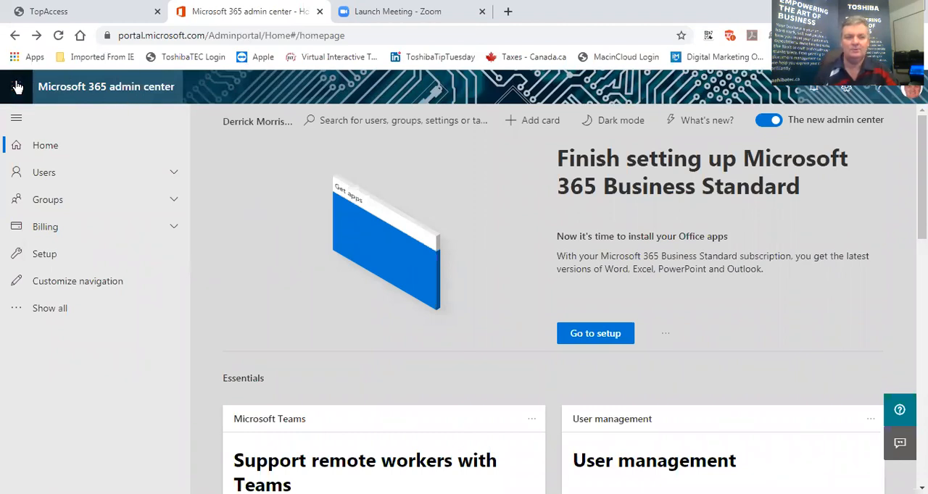
left_click(16, 86)
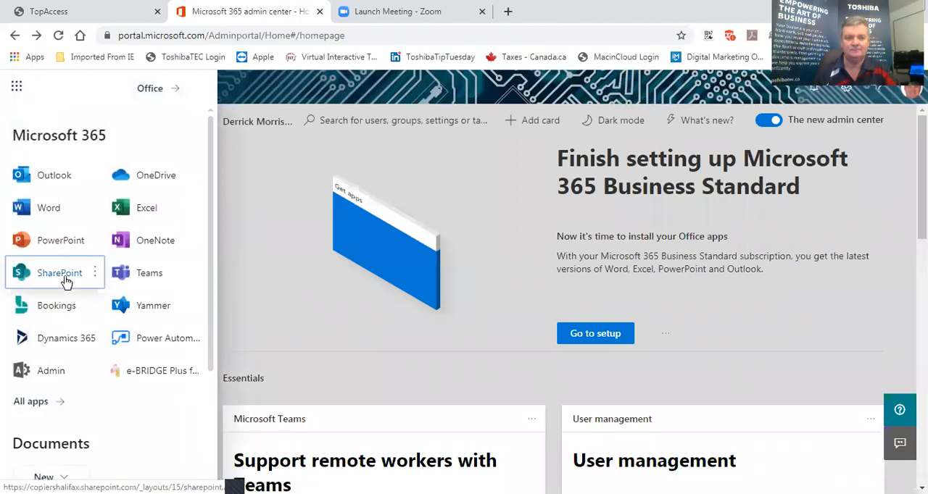
left_click(60, 273)
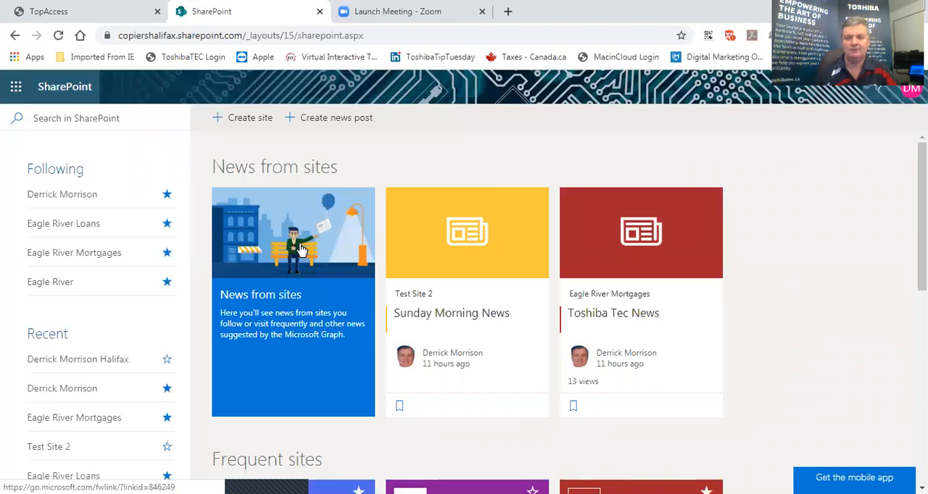
scroll("down", 3)
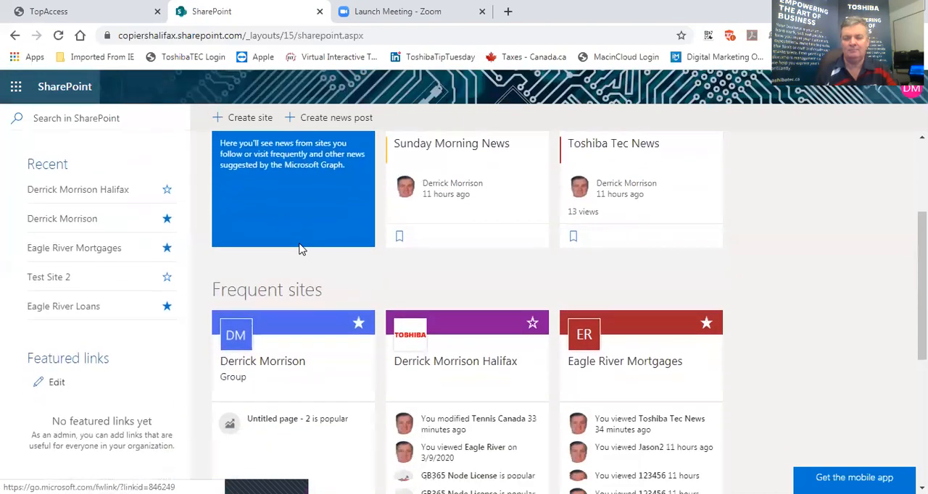
scroll("down", 3)
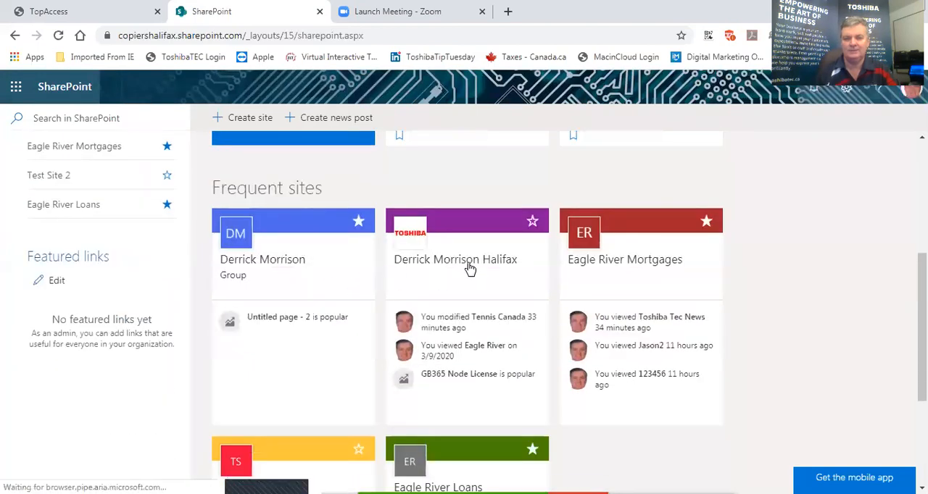
left_click(455, 259)
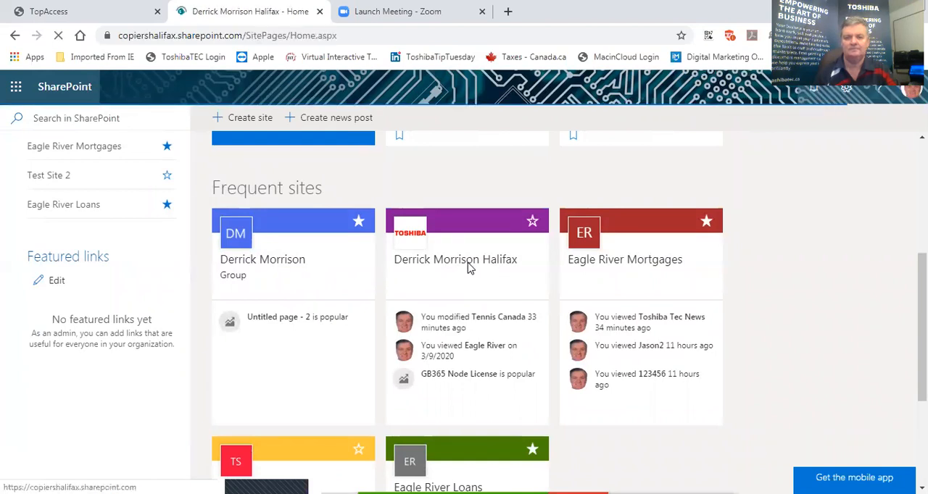
Step: Open Tennis Canada from the Halifax site's Documents web part in Word for the web
left_click(455, 259)
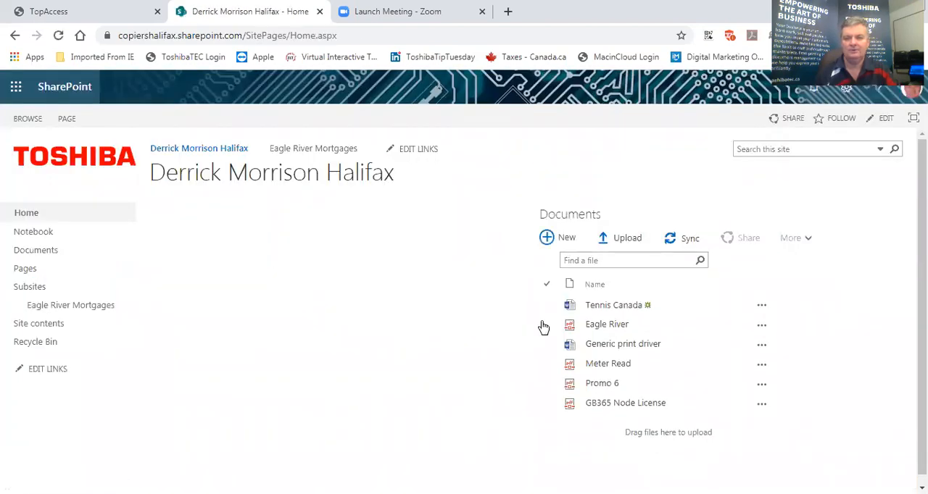
mouse_move(614, 305)
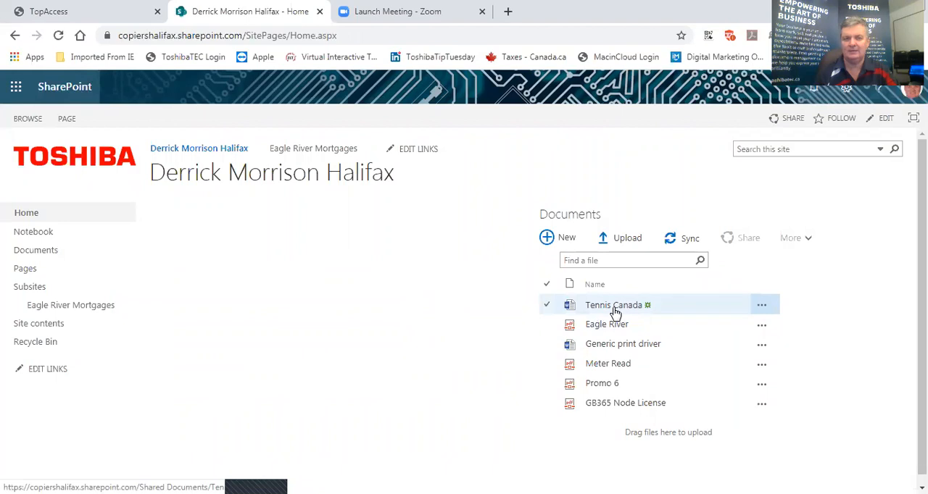
left_click(613, 304)
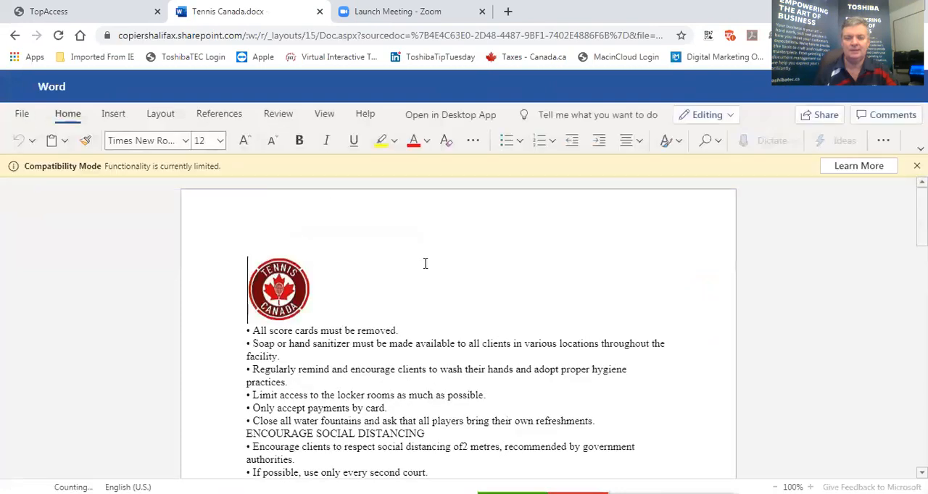
Step: In the TENNIS BALLS section, change 'up to three days' to 'up to four days'
scroll("down", 3)
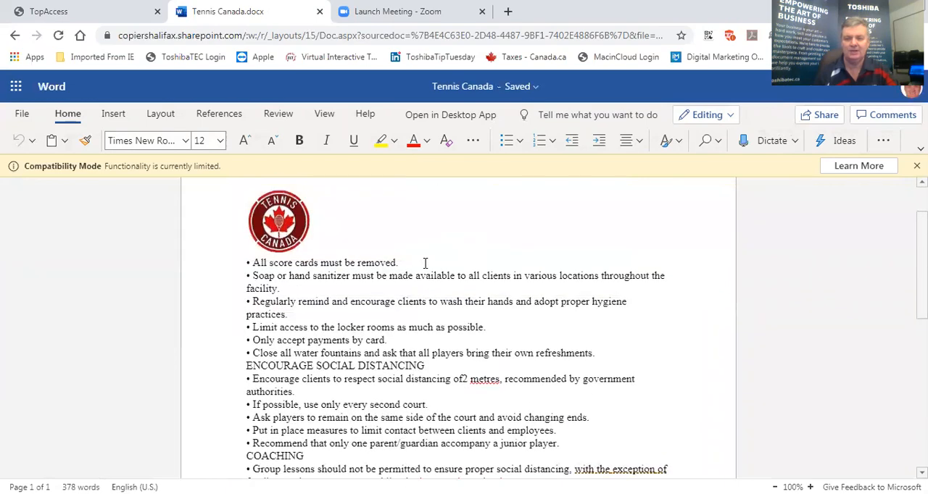
scroll("down", 3)
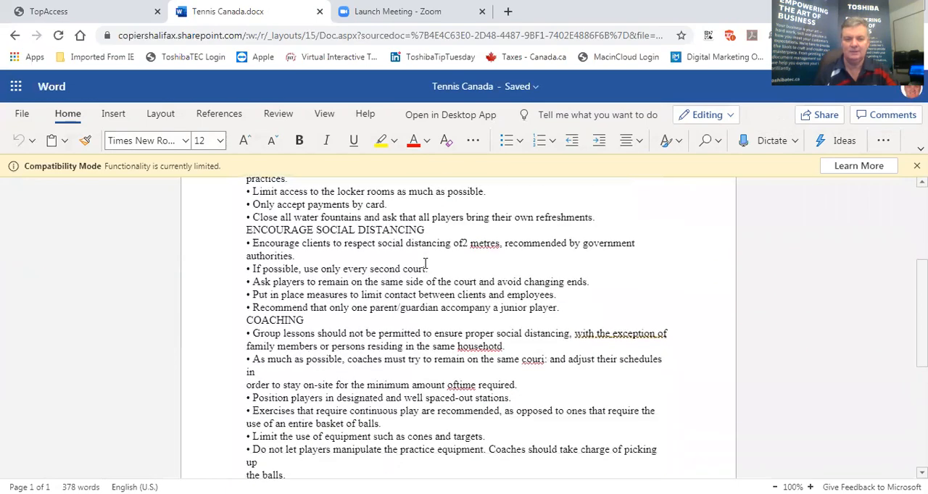
scroll("down", 3)
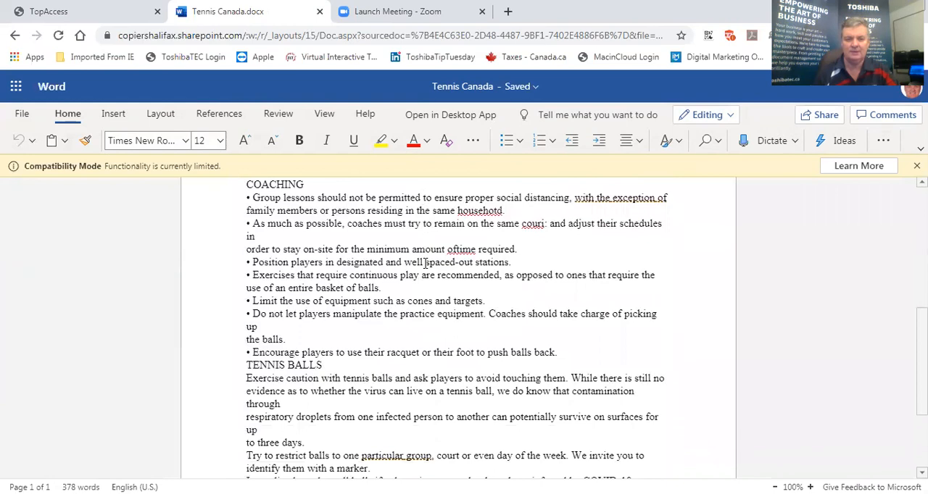
scroll("down", 3)
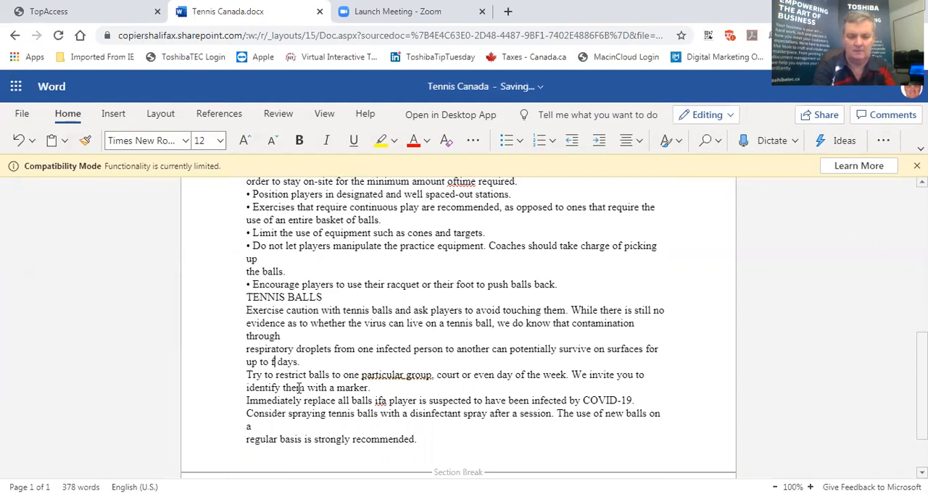
type("four")
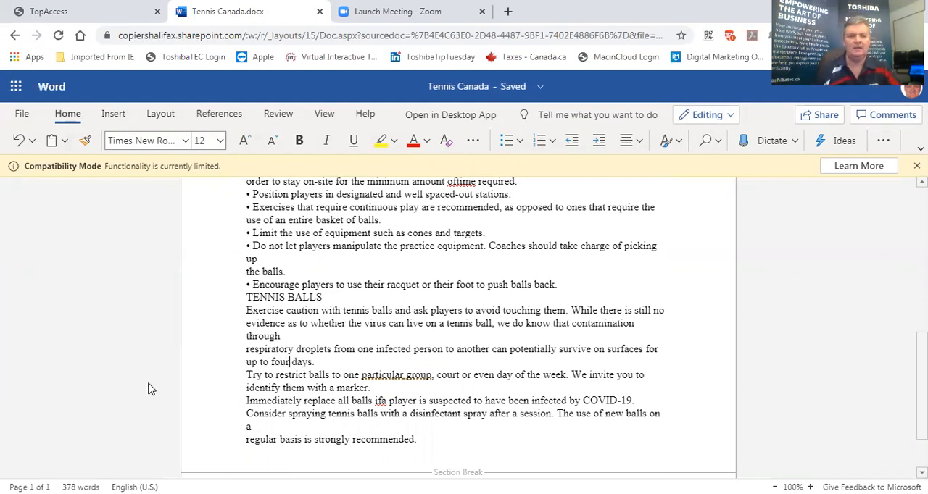
Step: Print the document in black and white to TOSHIBA Universal PS and dismiss the Done message
left_click(22, 114)
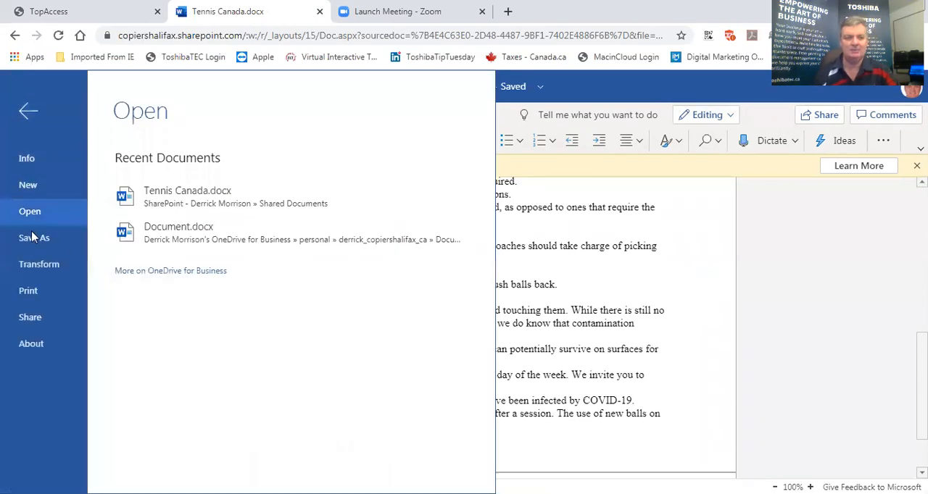
left_click(27, 290)
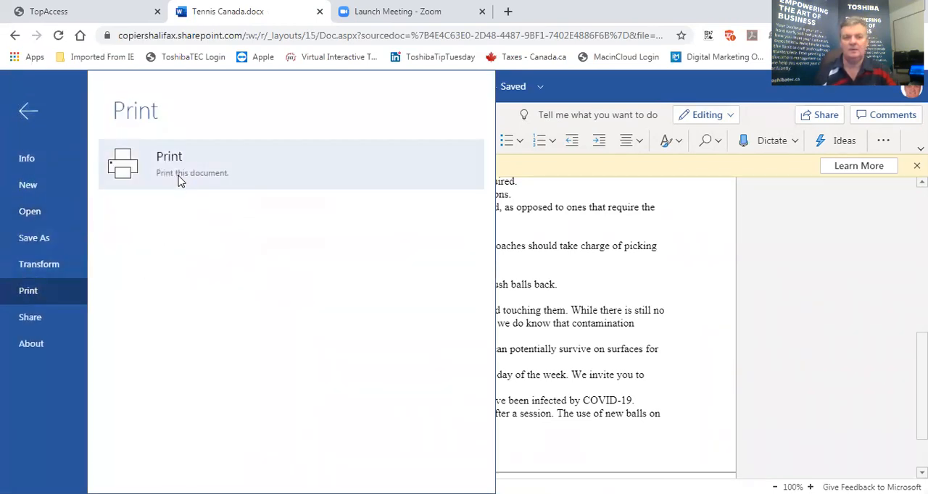
left_click(28, 110)
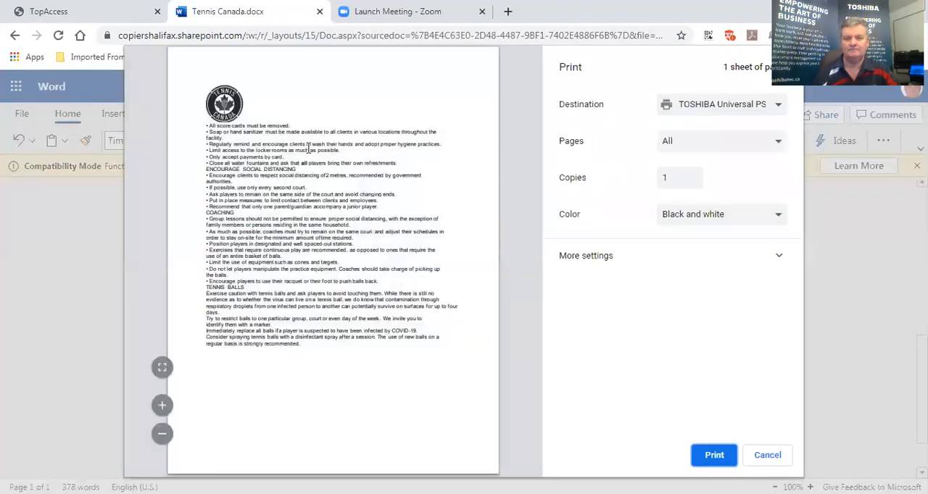
left_click(713, 455)
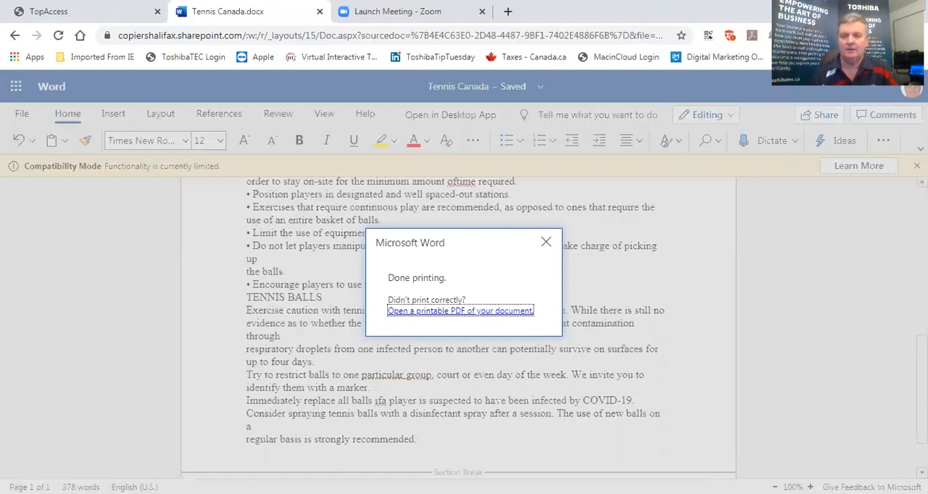
left_click(460, 310)
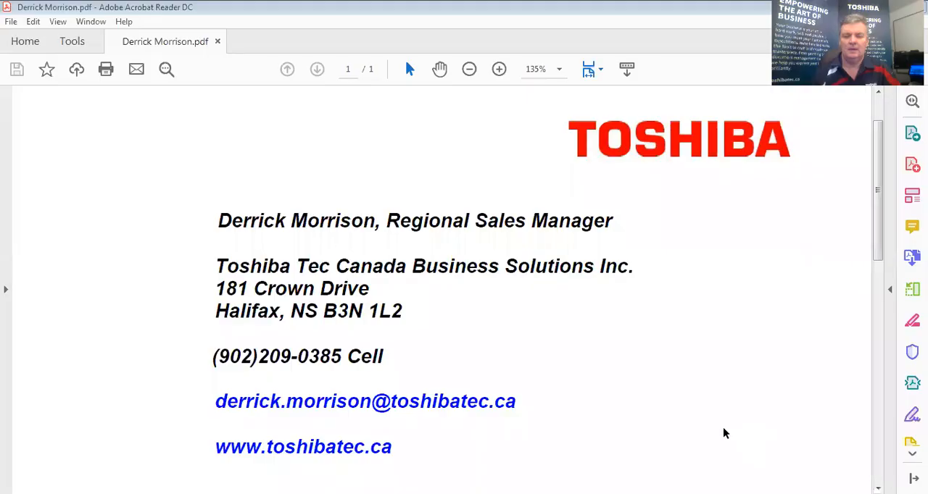
mouse_move(784, 374)
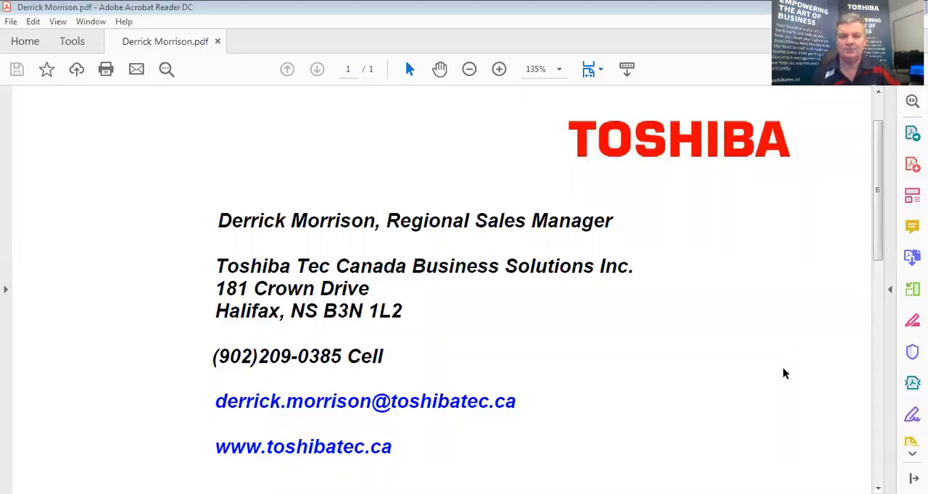
mouse_move(761, 394)
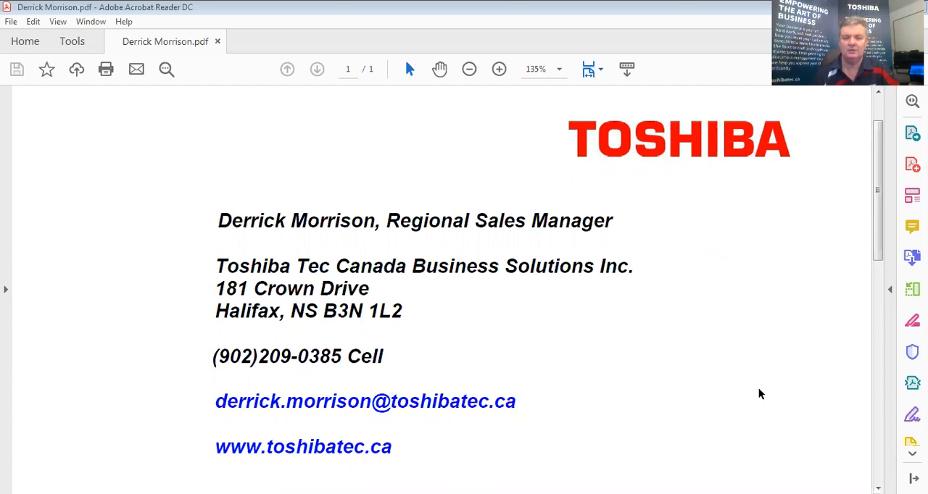